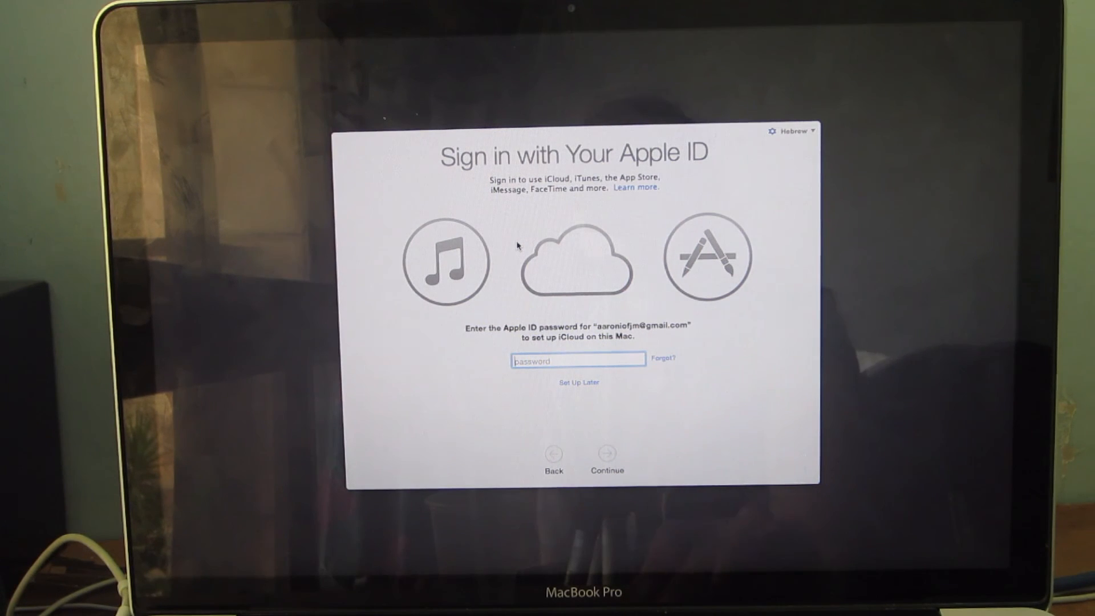
Submit the Apple ID password to complete sign-in
click(606, 453)
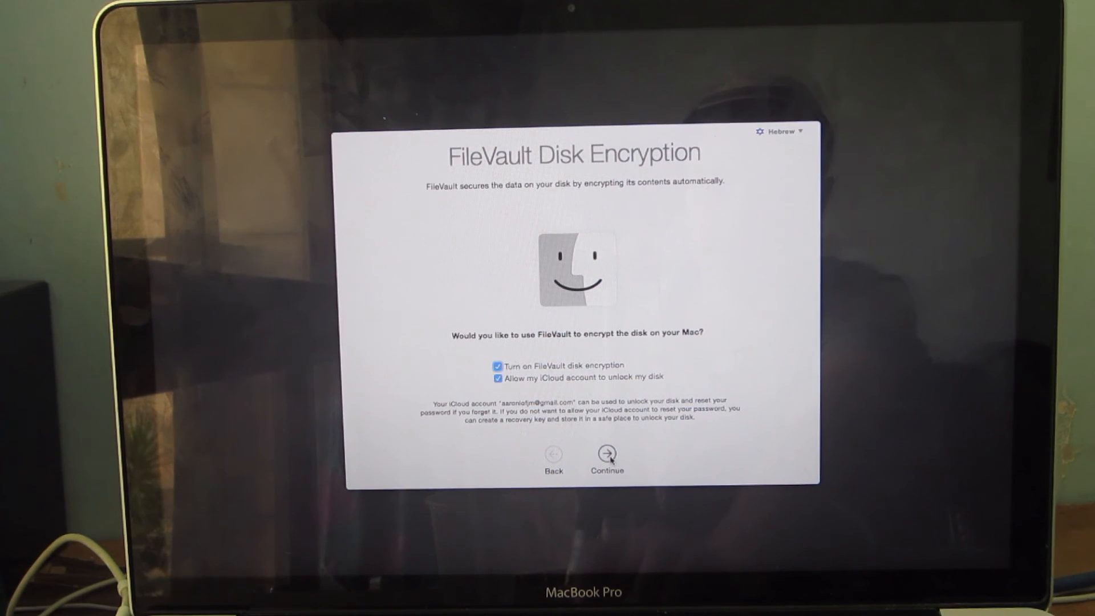
Enable FileVault with iCloud unlock, confirm with the administrator password, and proceed
click(607, 454)
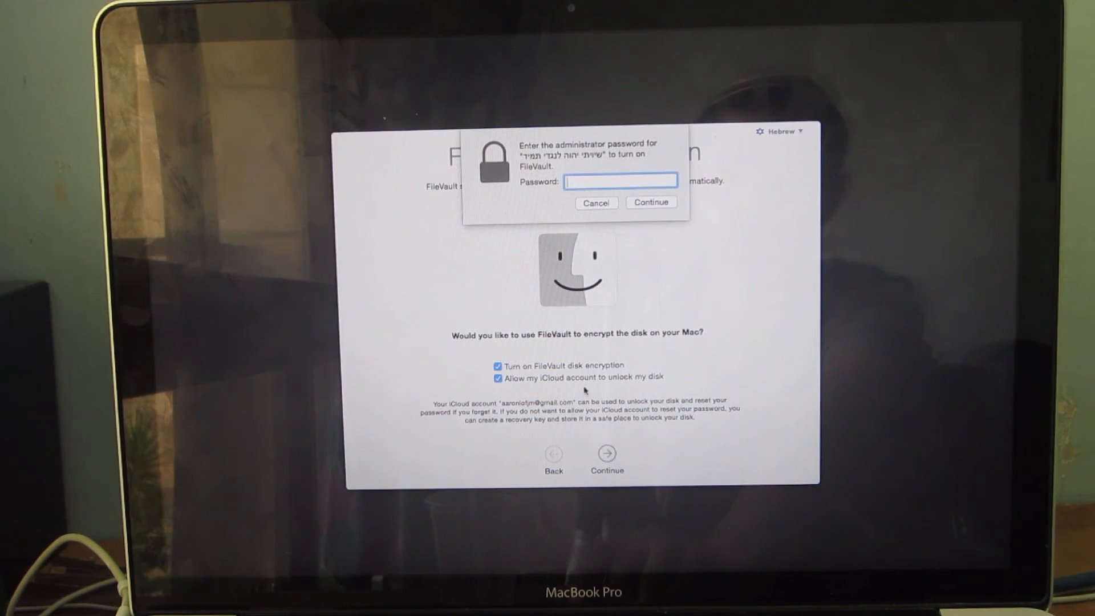
text(•)
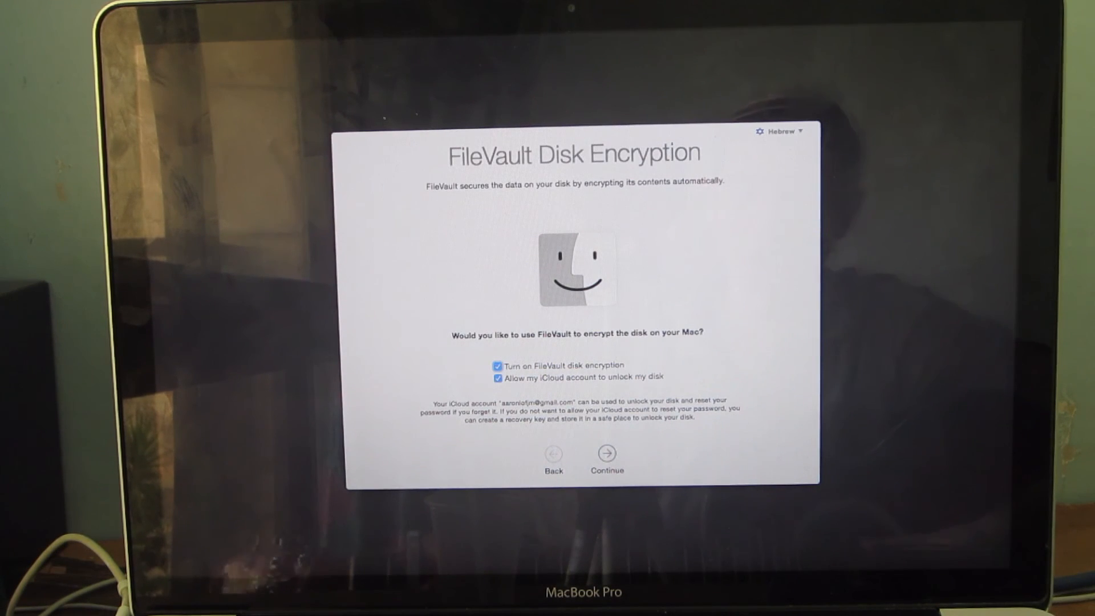
click(605, 453)
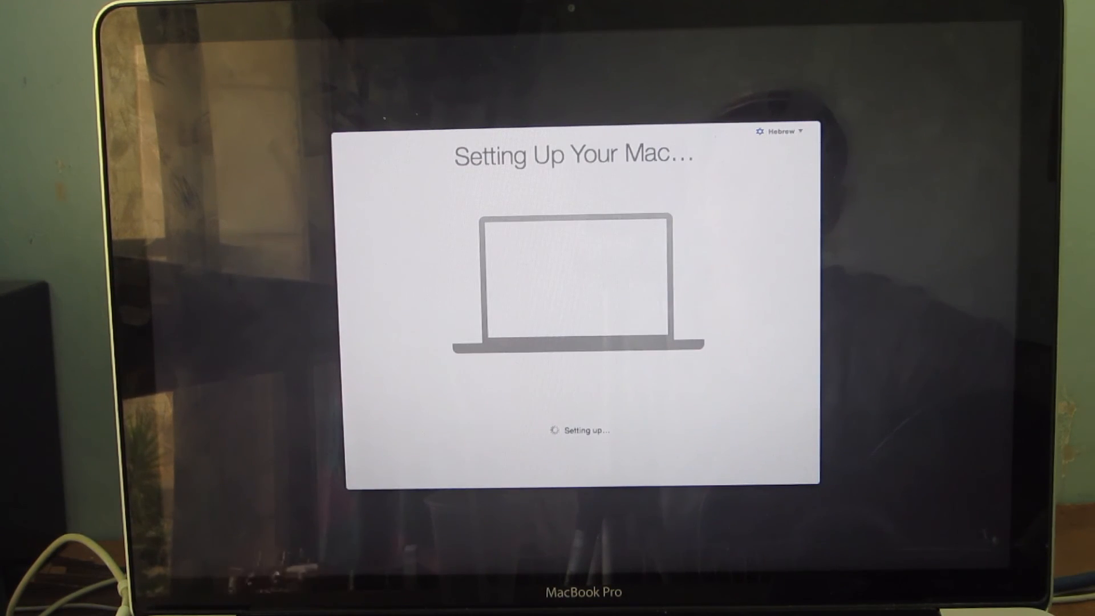